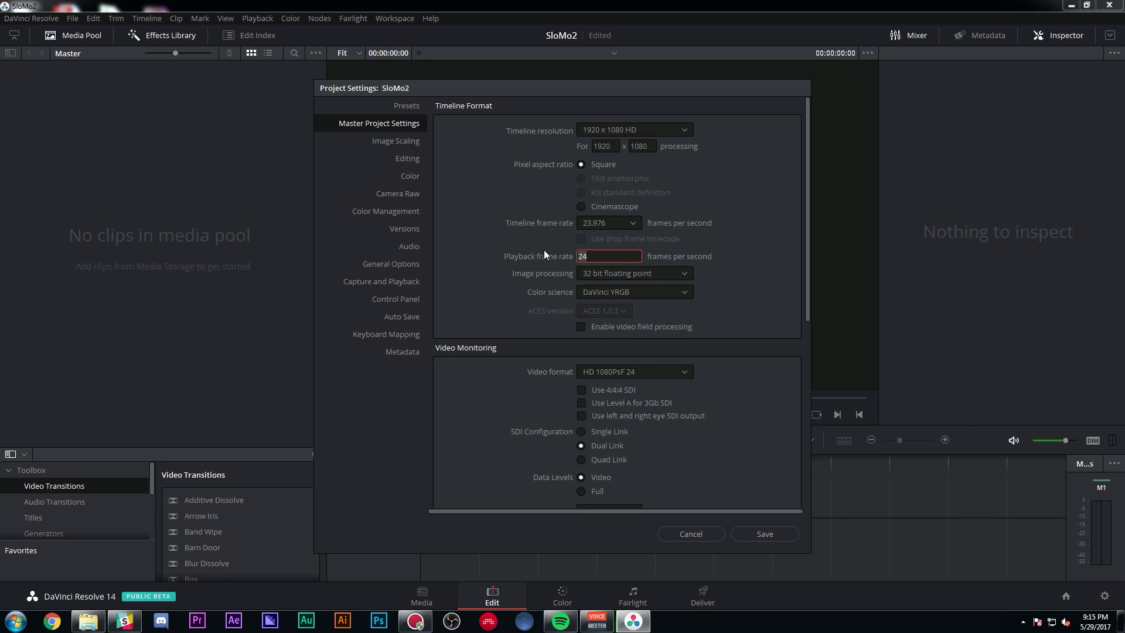
# Save the SloMo2 project settings before importing the GoPro footage
pyautogui.click(762, 533)
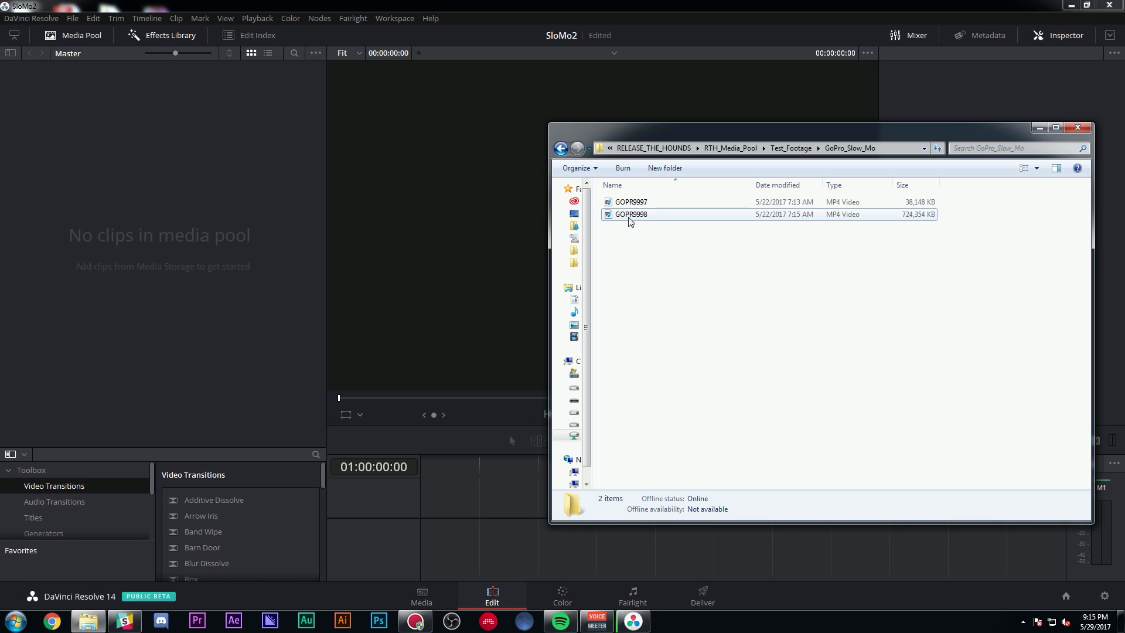
# Import GOPR9998 into the media pool and briefly play it in the source viewer
pyautogui.click(630, 213)
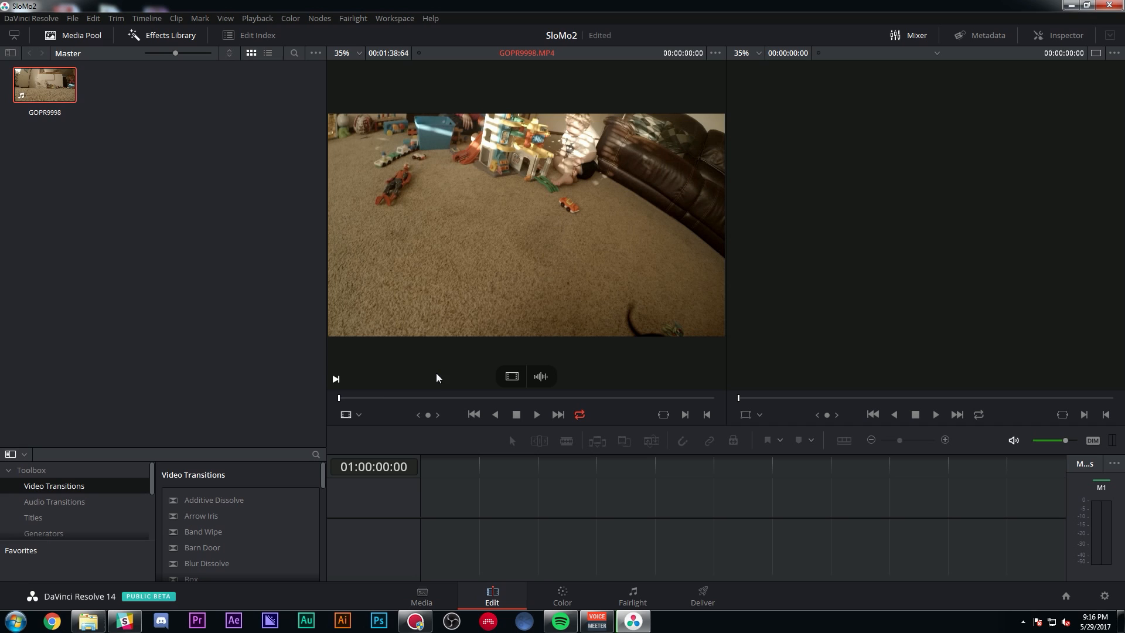
pyautogui.click(536, 413)
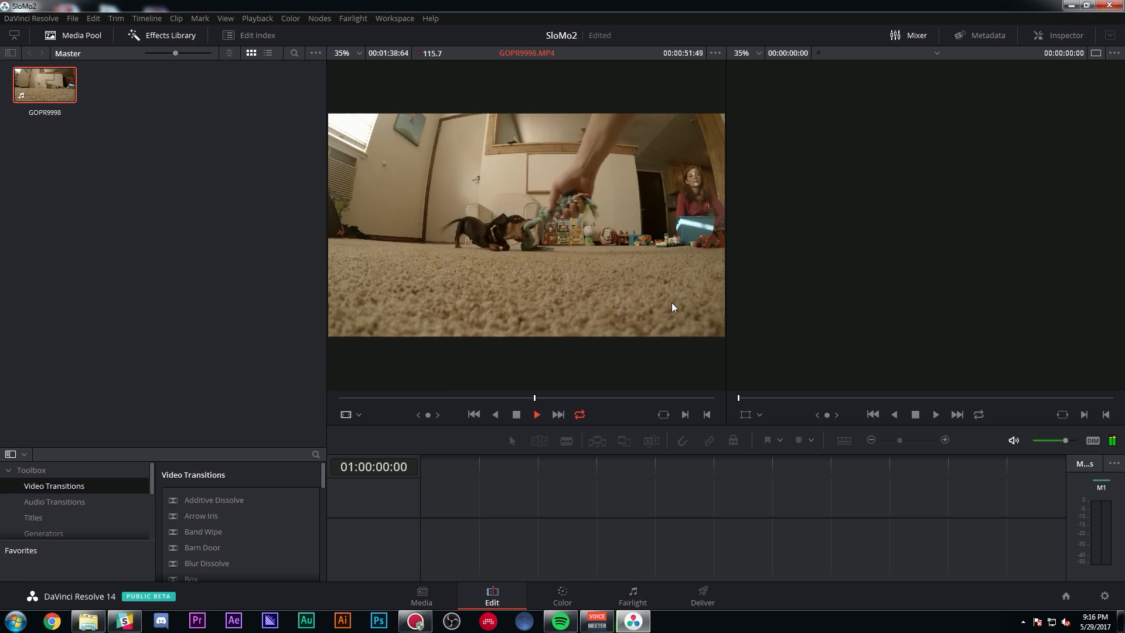
pyautogui.click(535, 413)
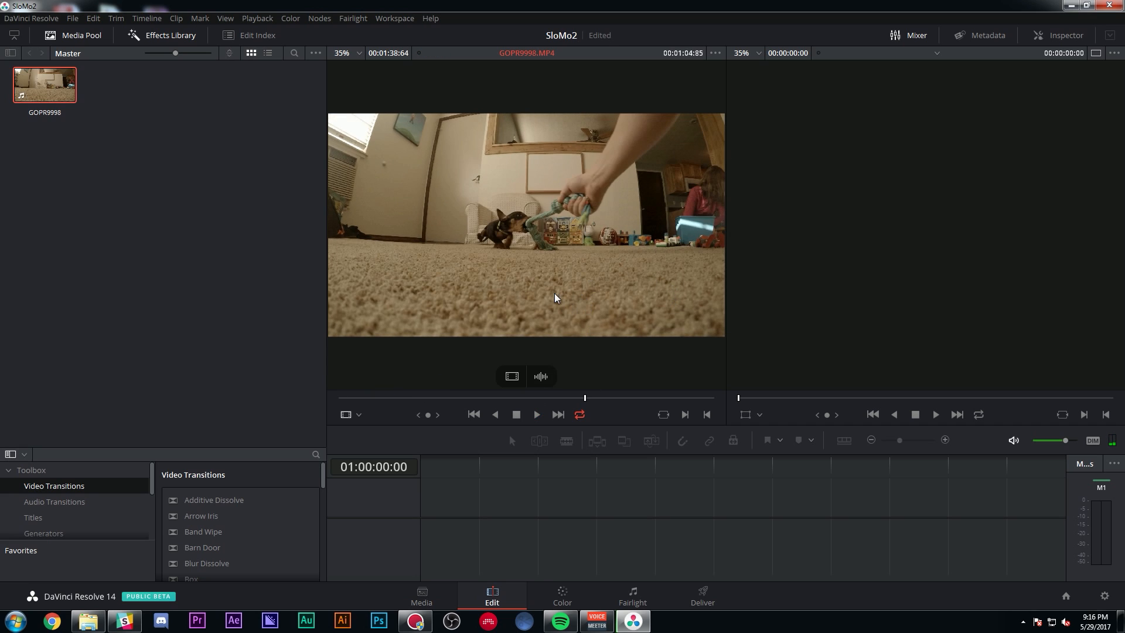
pyautogui.moveTo(560, 305)
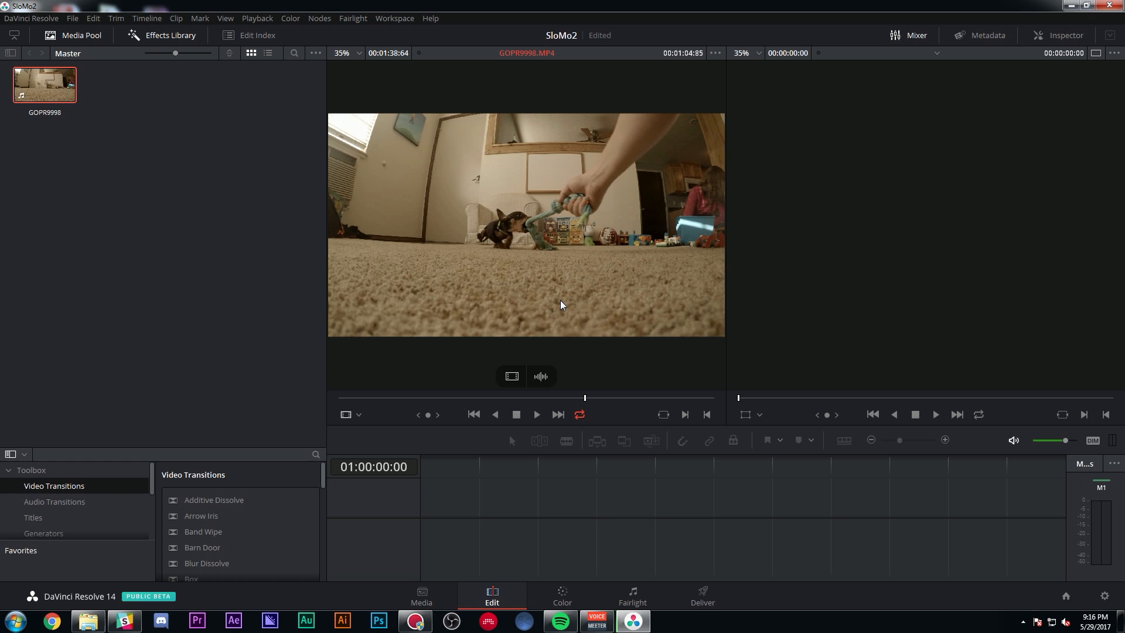
pyautogui.moveTo(567, 308)
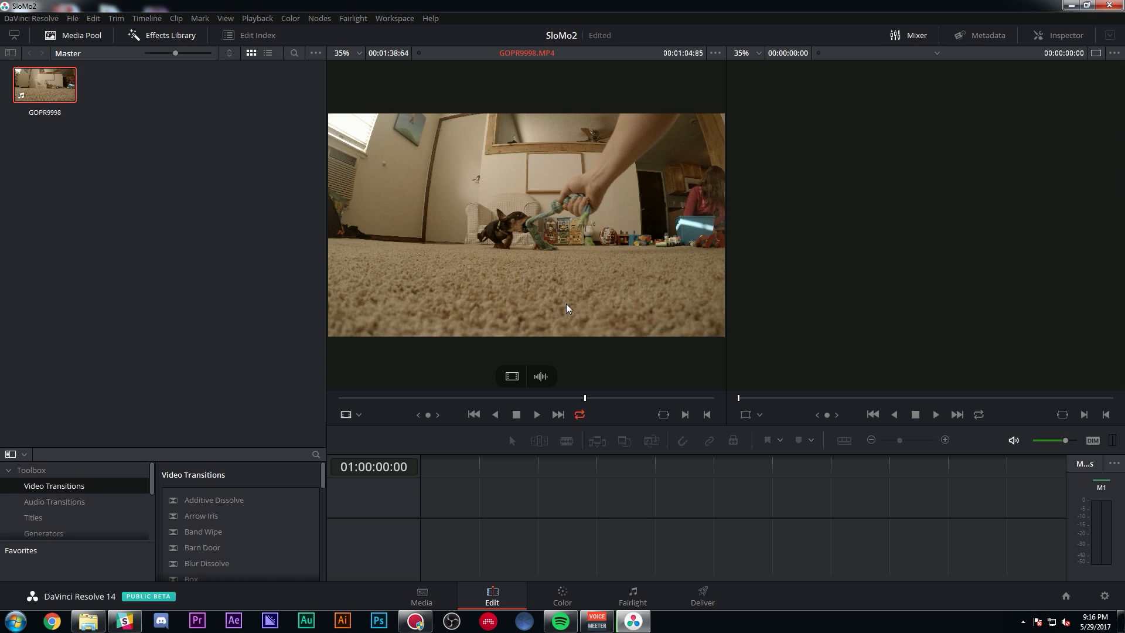
pyautogui.moveTo(507, 279)
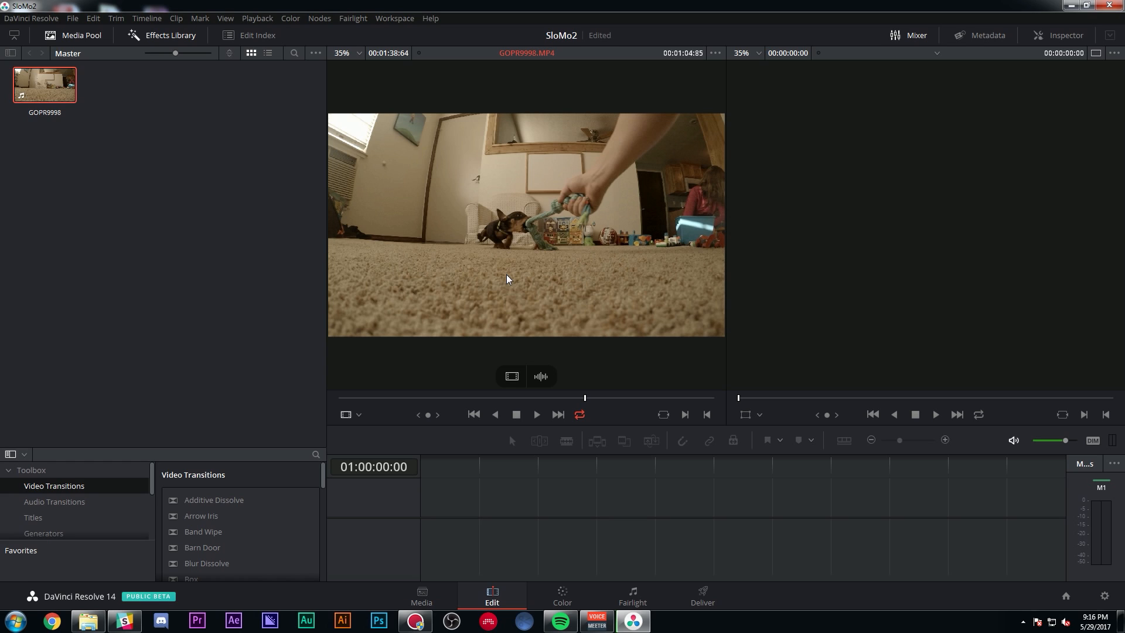
# Check GOPR9998's clip attributes confirm a 119.88 video frame rate, then close them
pyautogui.rightClick(45, 84)
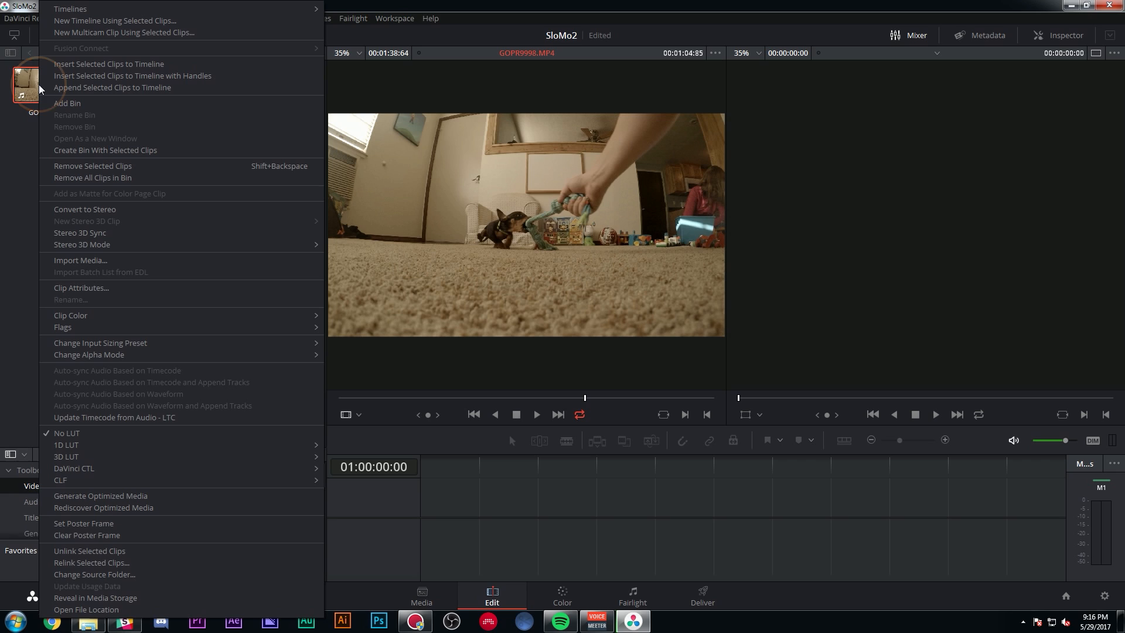
pyautogui.click(81, 289)
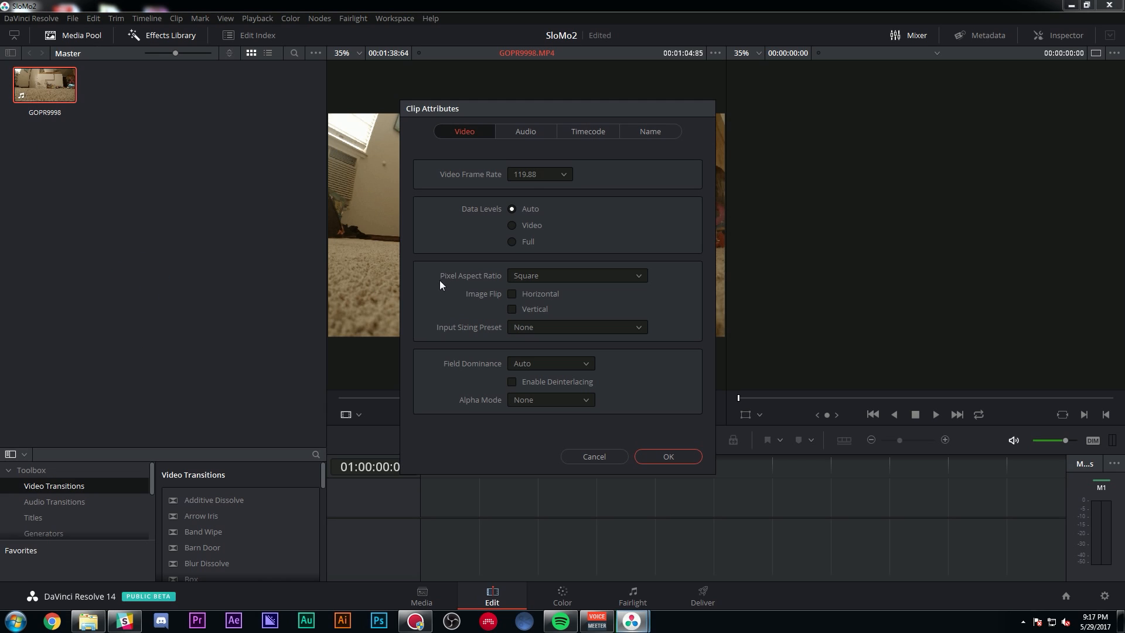
pyautogui.moveTo(541, 183)
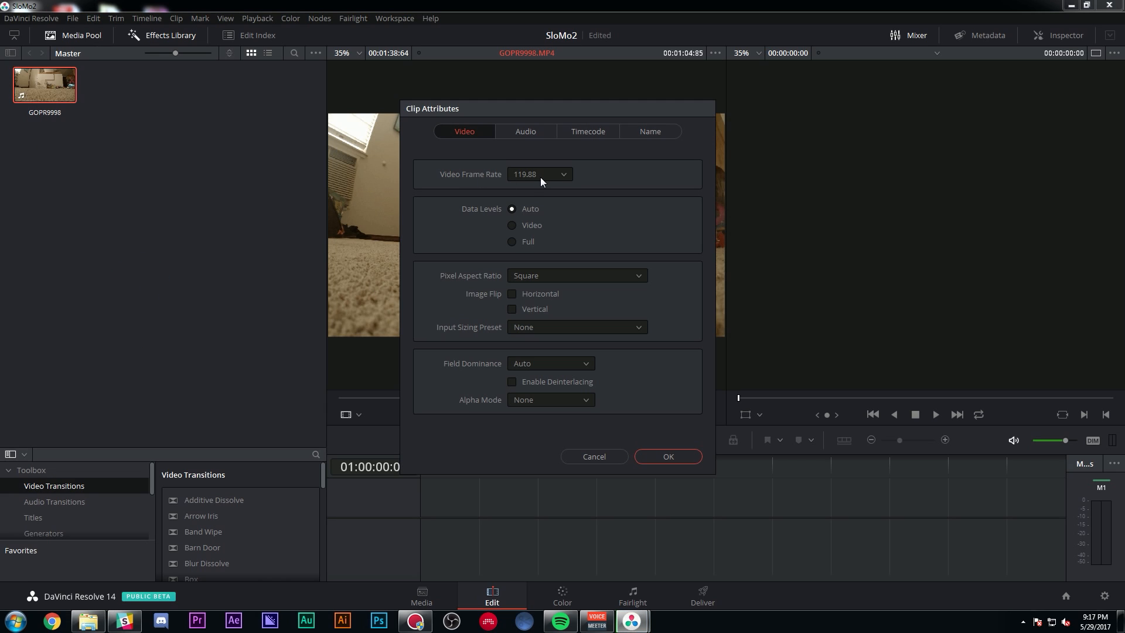
pyautogui.click(538, 174)
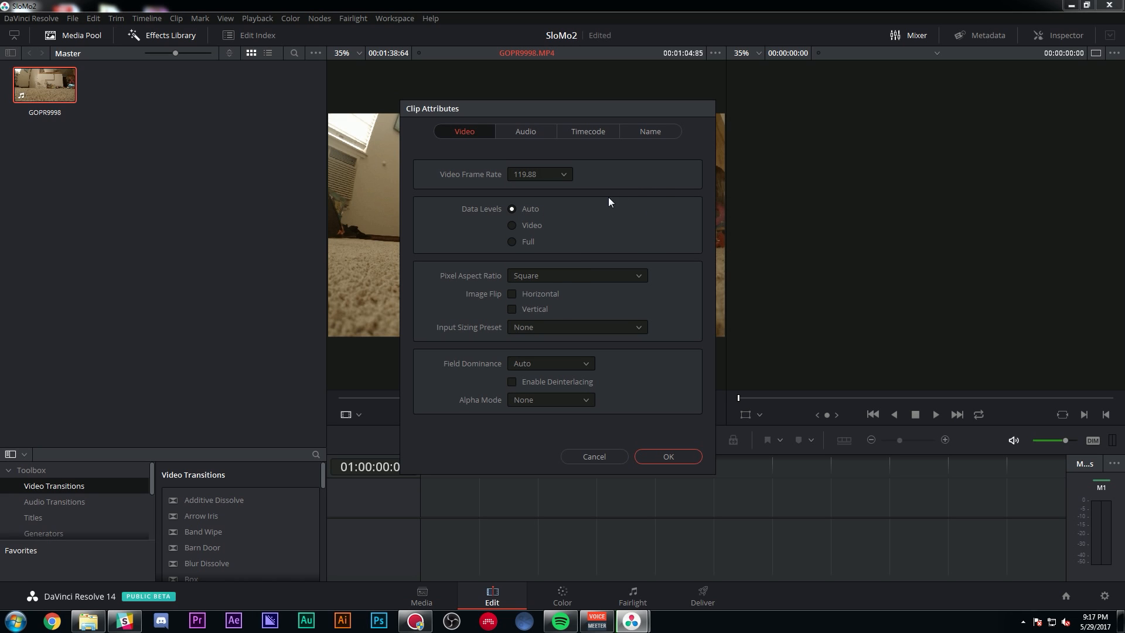
pyautogui.moveTo(622, 434)
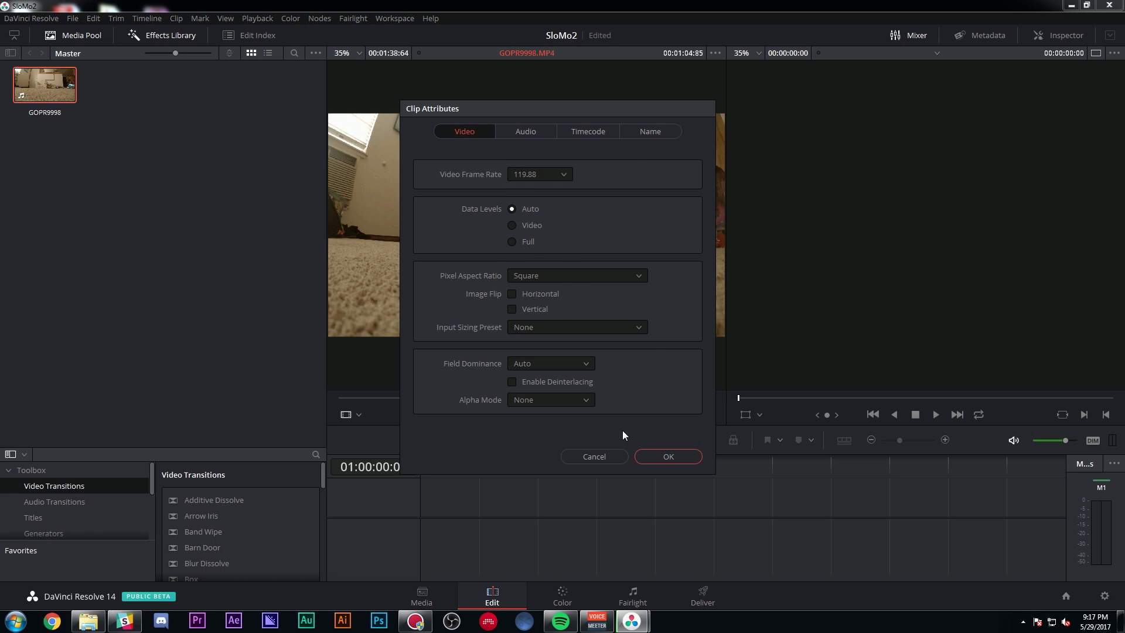
pyautogui.click(667, 456)
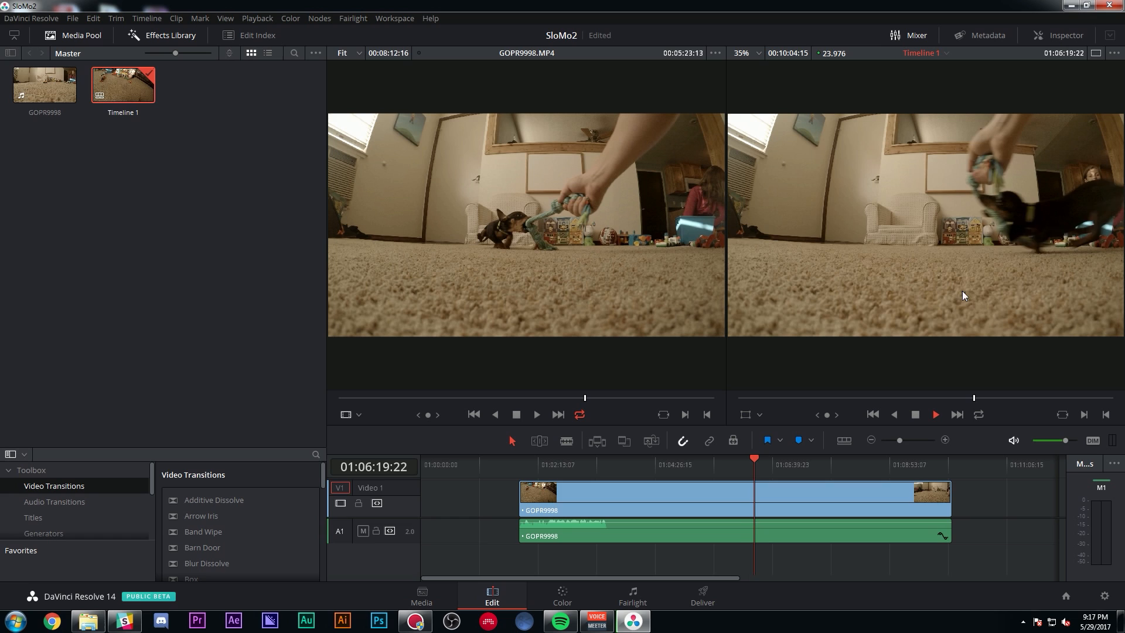
# Stop timeline playback and select the GOPR9998 clip on Timeline 1 for removal
pyautogui.click(933, 414)
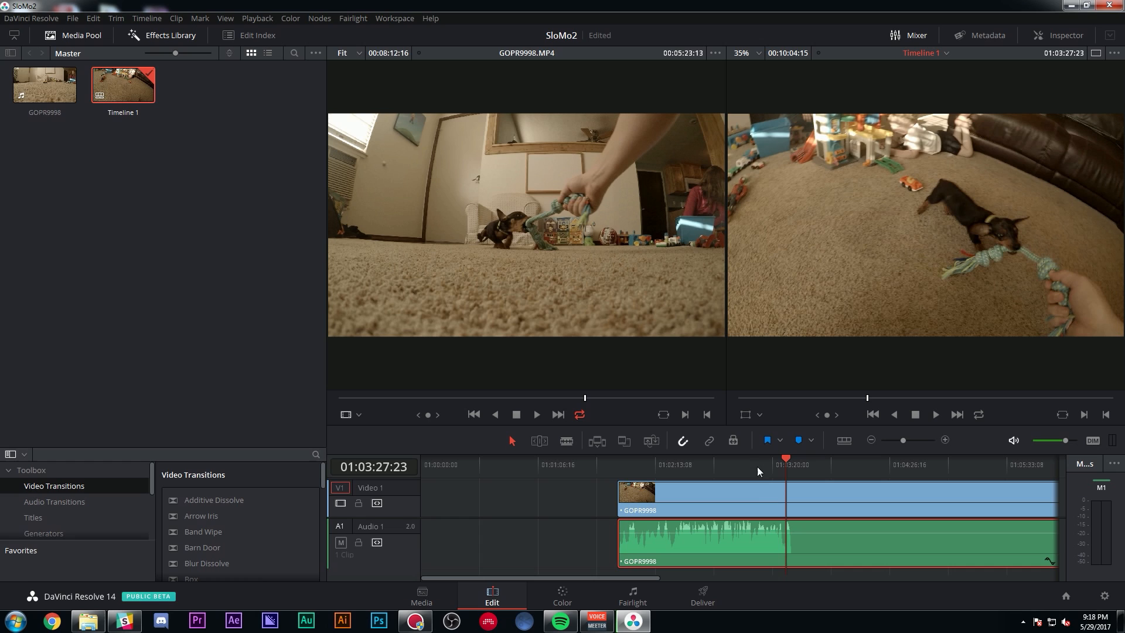
pyautogui.click(733, 463)
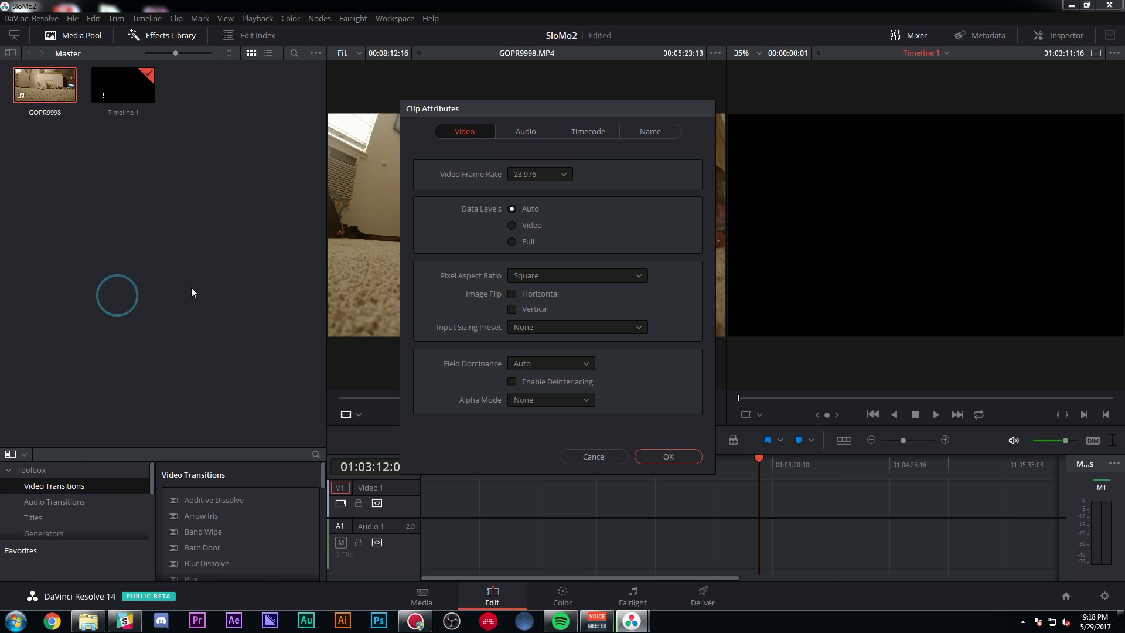
# Set GOPR9998's video frame rate to 119.88 fps in Clip Attributes
pyautogui.click(539, 174)
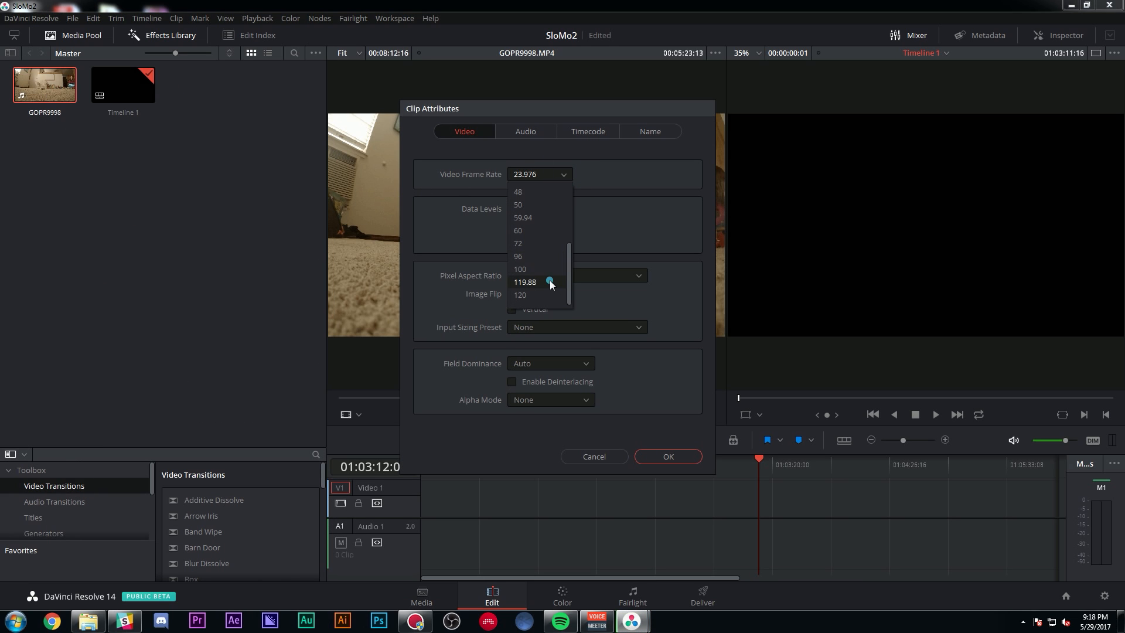
pyautogui.click(667, 456)
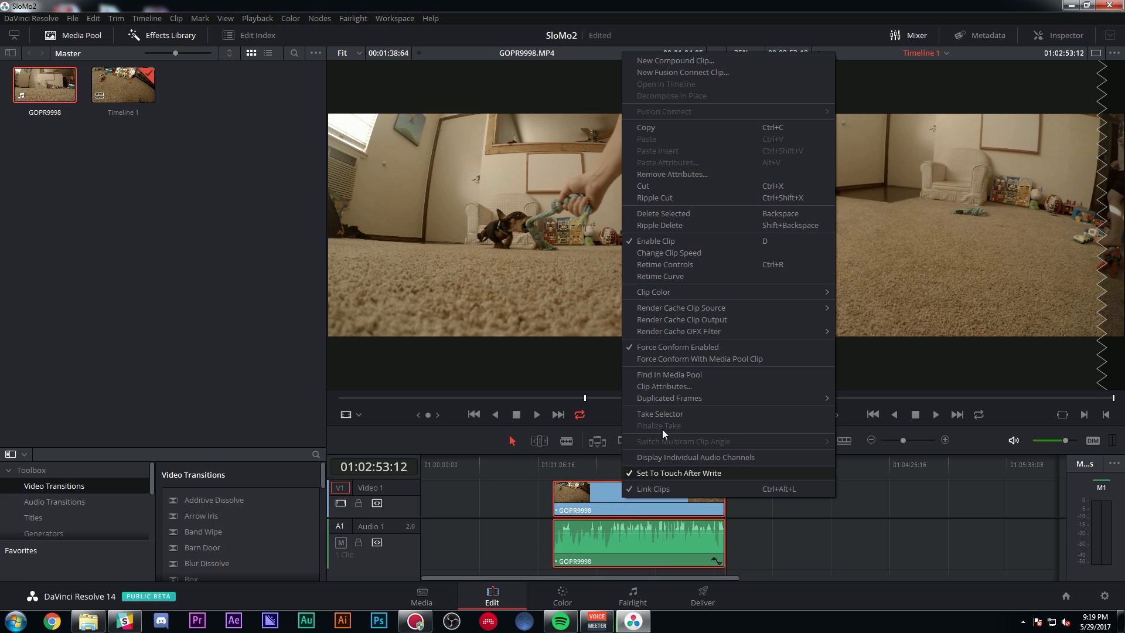
pyautogui.moveTo(669, 253)
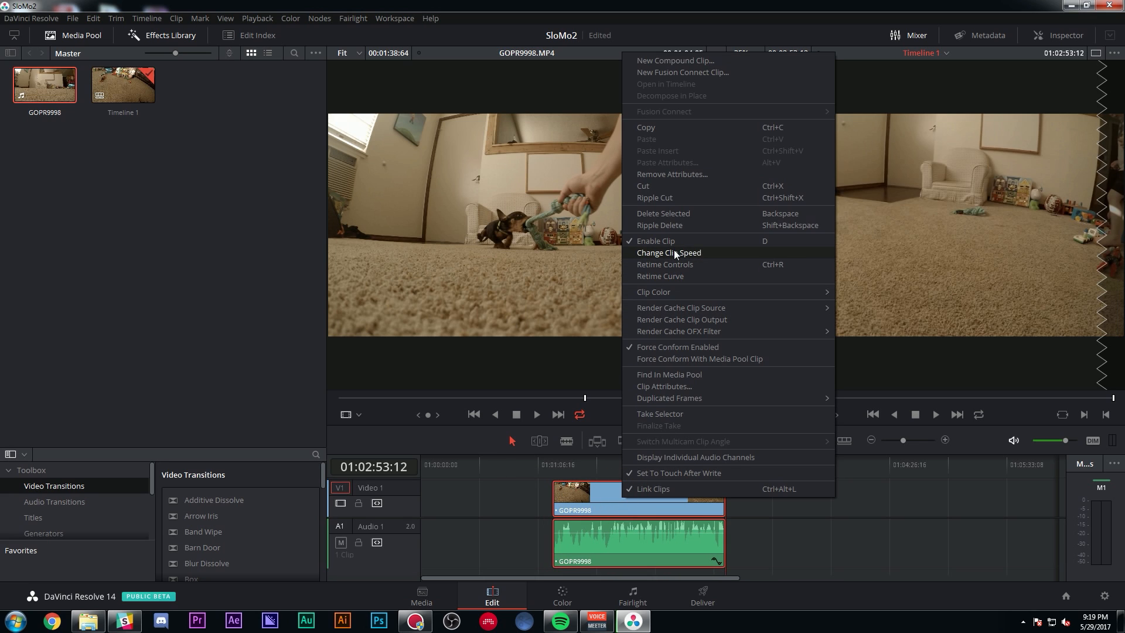
# Change the timeline clip's speed to 20% via Change Clip Speed
pyautogui.click(669, 253)
pyautogui.write('20')
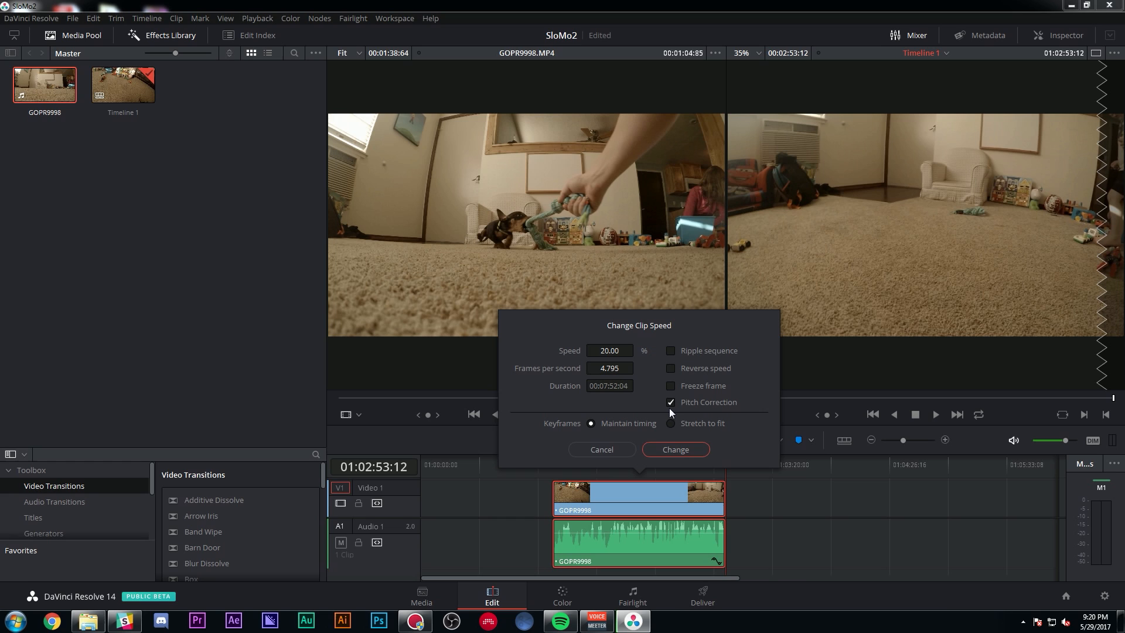
pyautogui.click(670, 402)
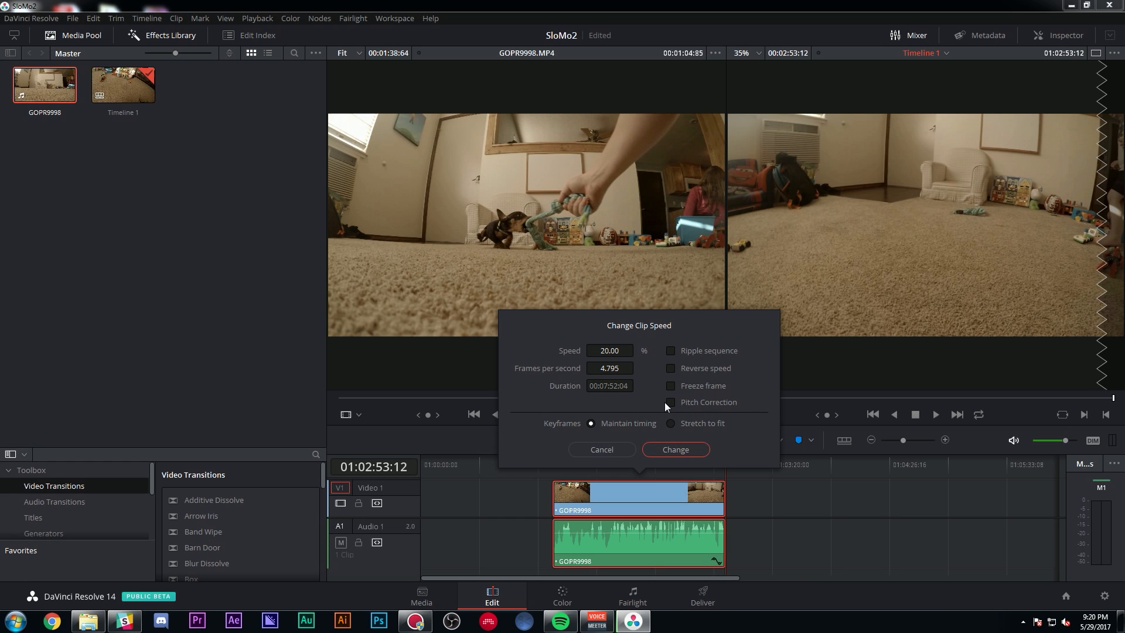
pyautogui.click(673, 448)
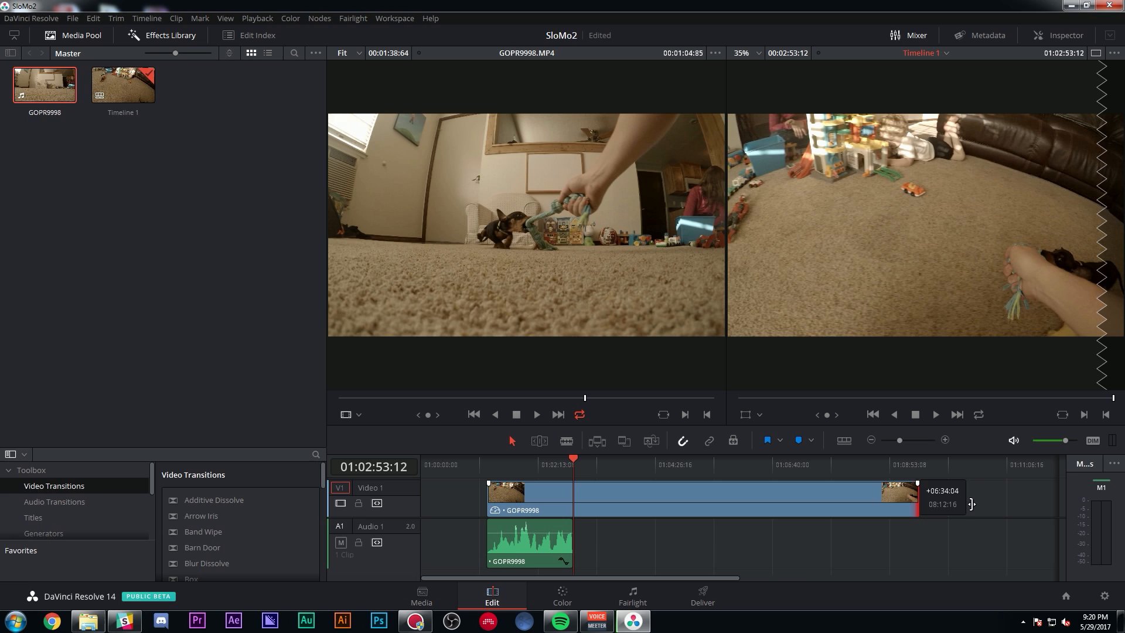
# Stretch the audio to match the slowed video and jump into the slowed clip to review it
pyautogui.click(669, 462)
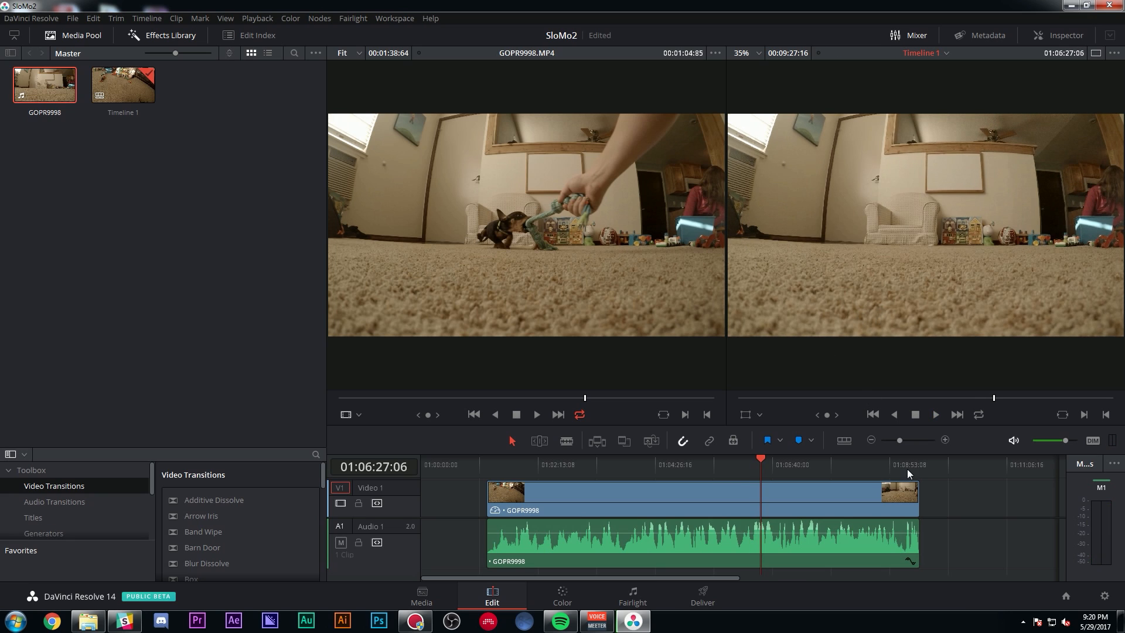
pyautogui.click(753, 459)
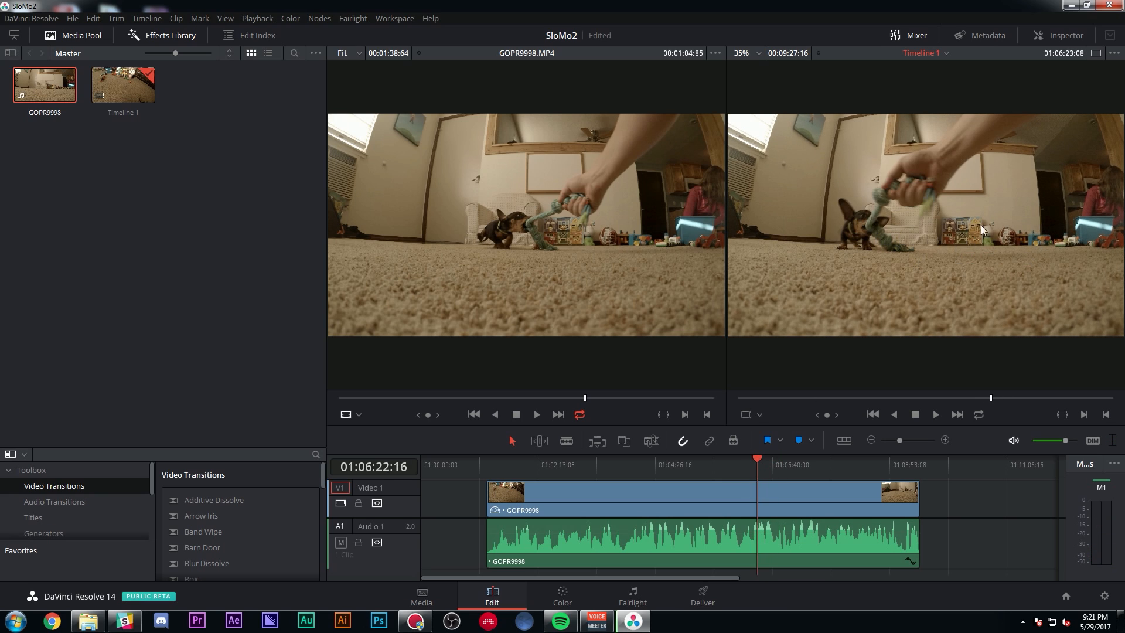
pyautogui.moveTo(906, 310)
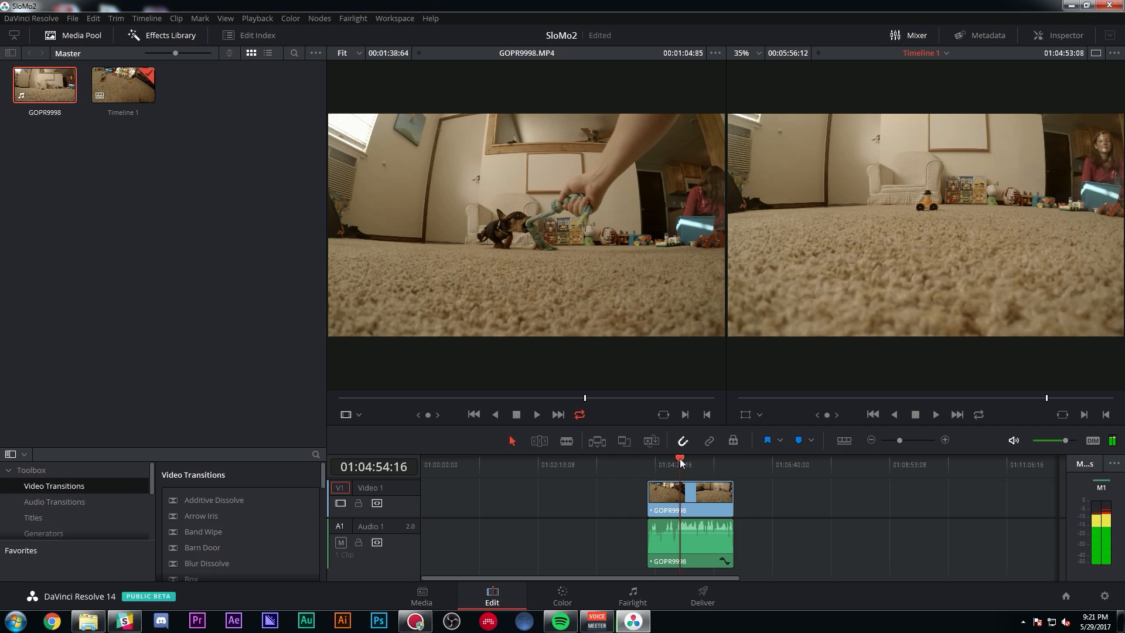
# Zoom in on the short clip, mute audio monitoring, and park the playhead inside it
pyautogui.click(692, 464)
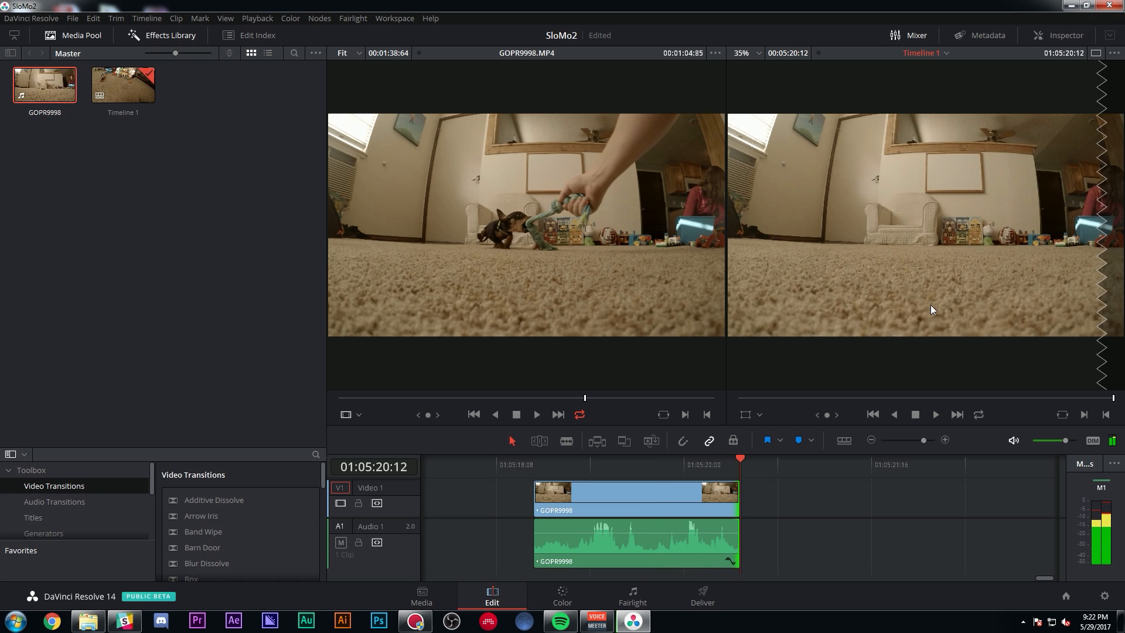
pyautogui.click(571, 464)
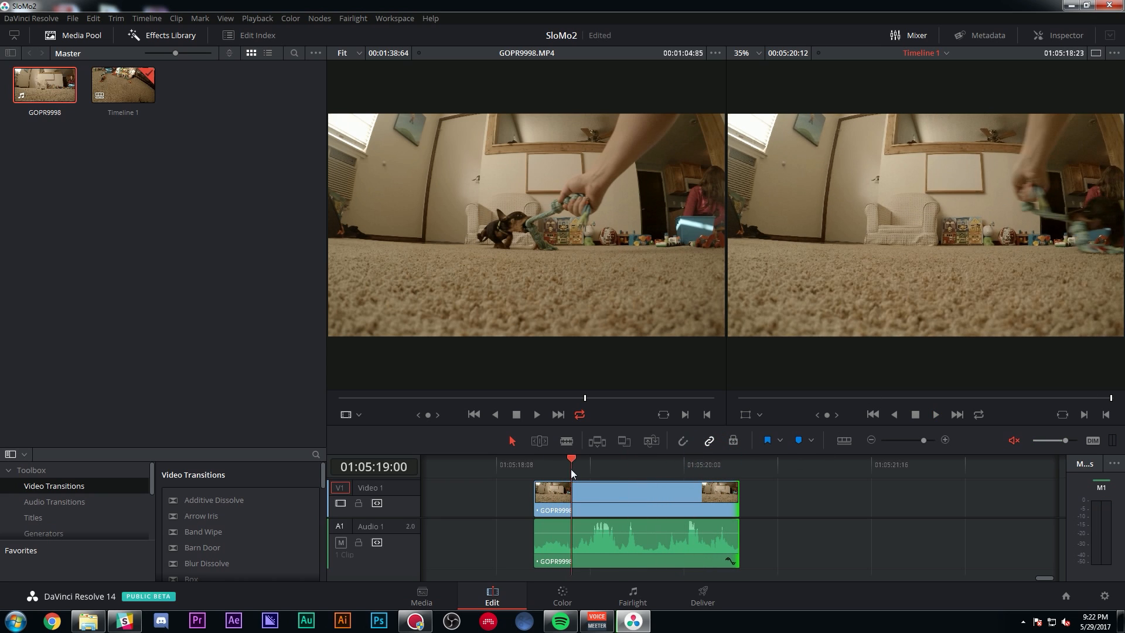
pyautogui.click(622, 465)
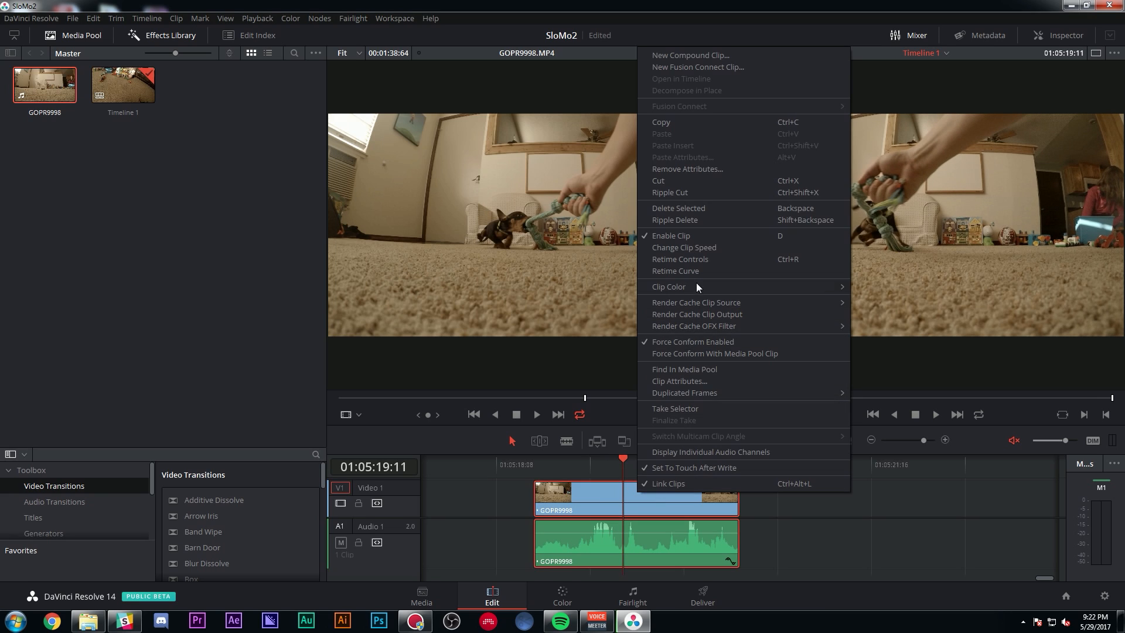
# Enable Retime Controls and add two speed points dividing the clip into three 100% sections
pyautogui.click(683, 248)
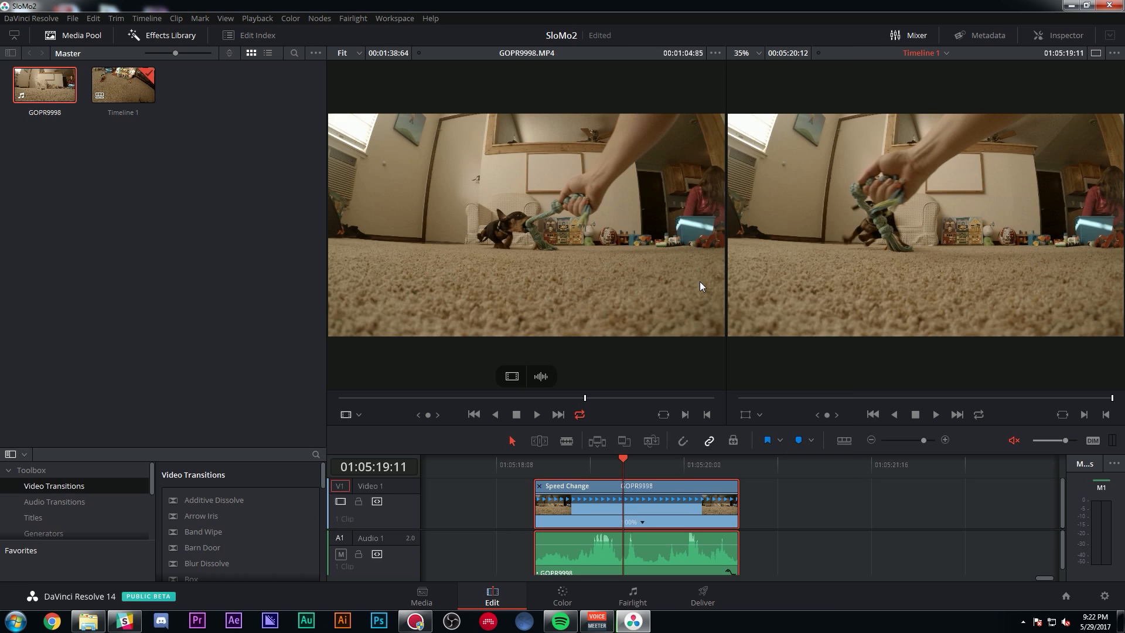
pyautogui.moveTo(621, 513)
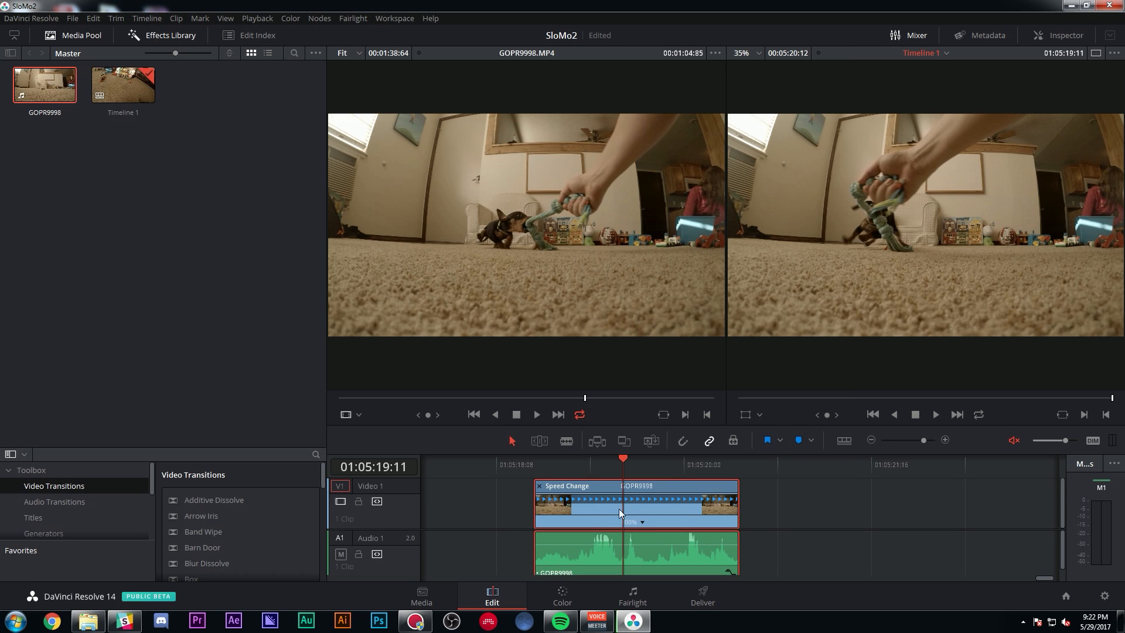
pyautogui.moveTo(643, 526)
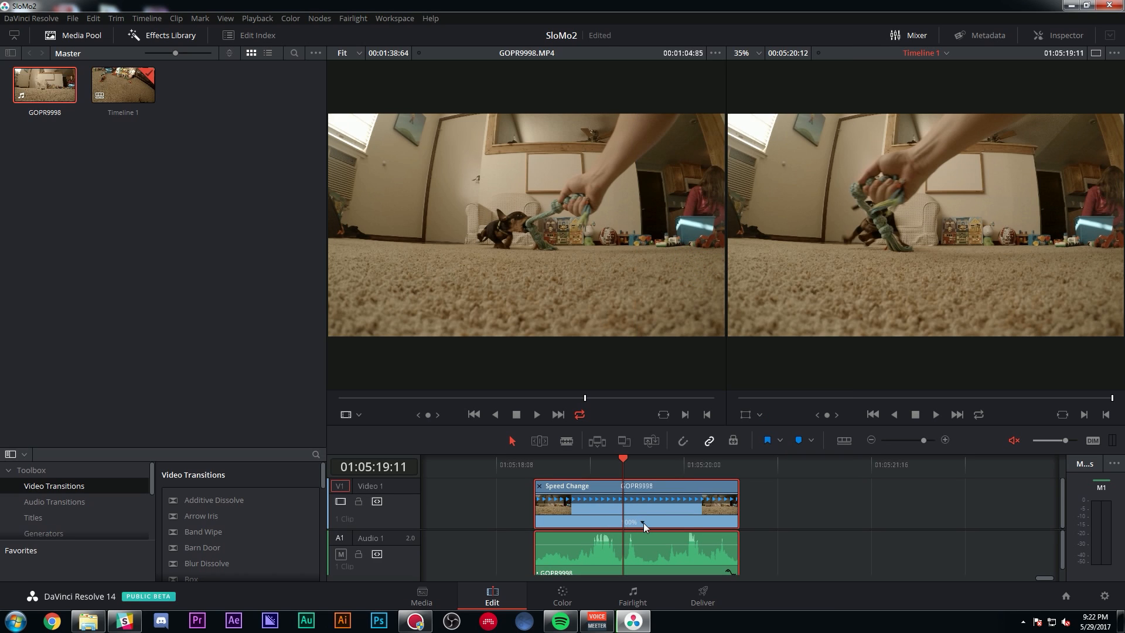
pyautogui.rightClick(642, 523)
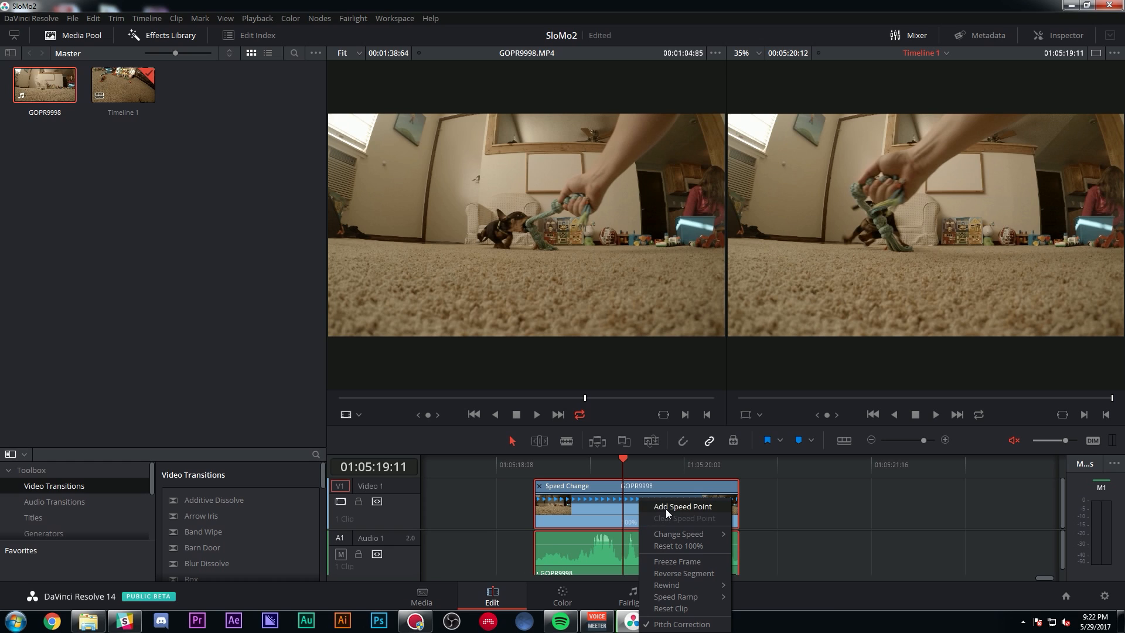
pyautogui.click(679, 506)
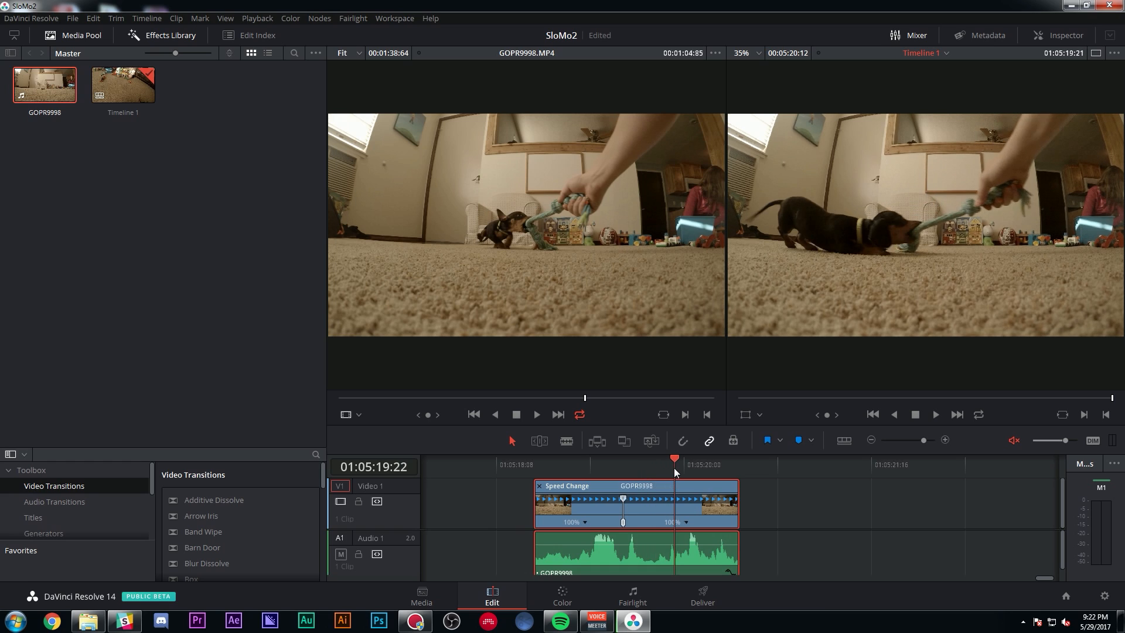
pyautogui.click(692, 472)
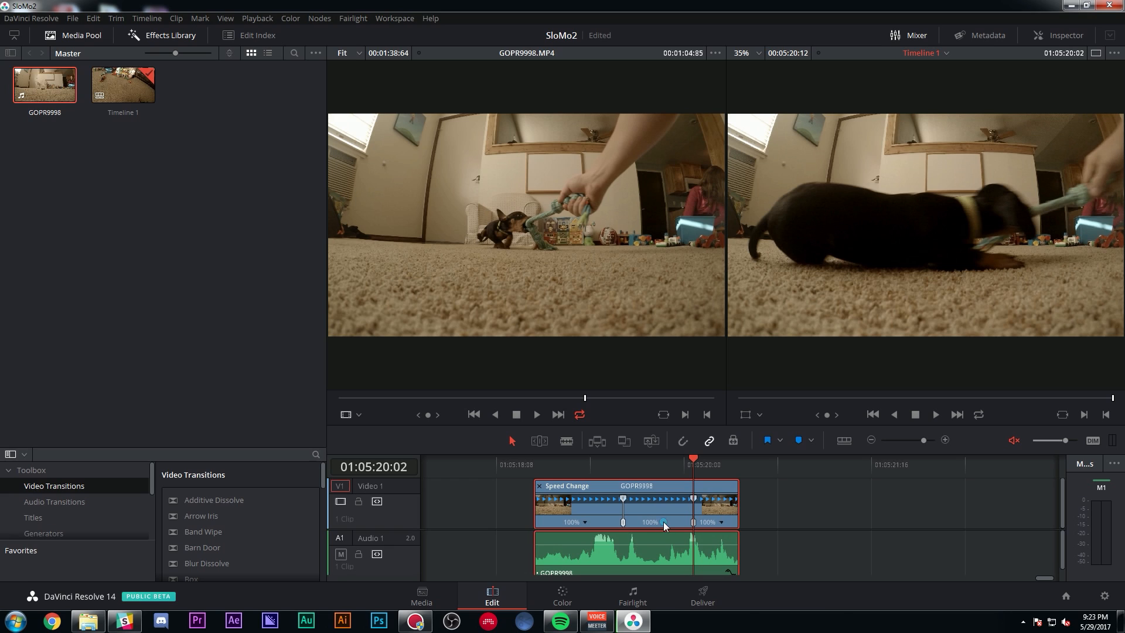
# Slow the middle section between the speed points to 20% and play back from the clip start
pyautogui.rightClick(662, 524)
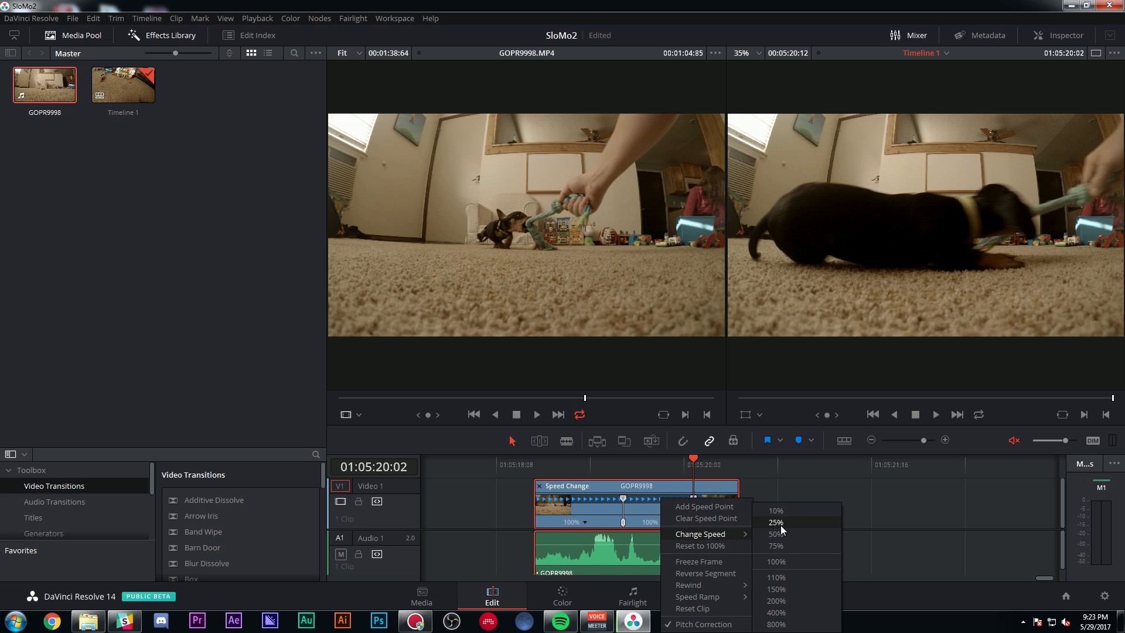
pyautogui.click(775, 521)
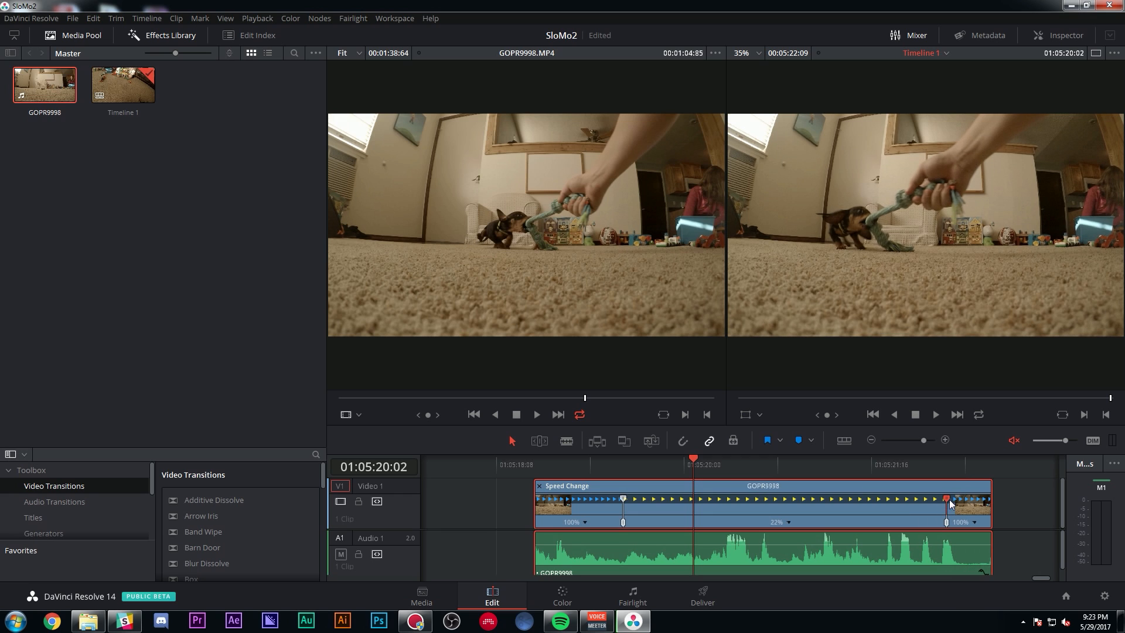
pyautogui.click(591, 459)
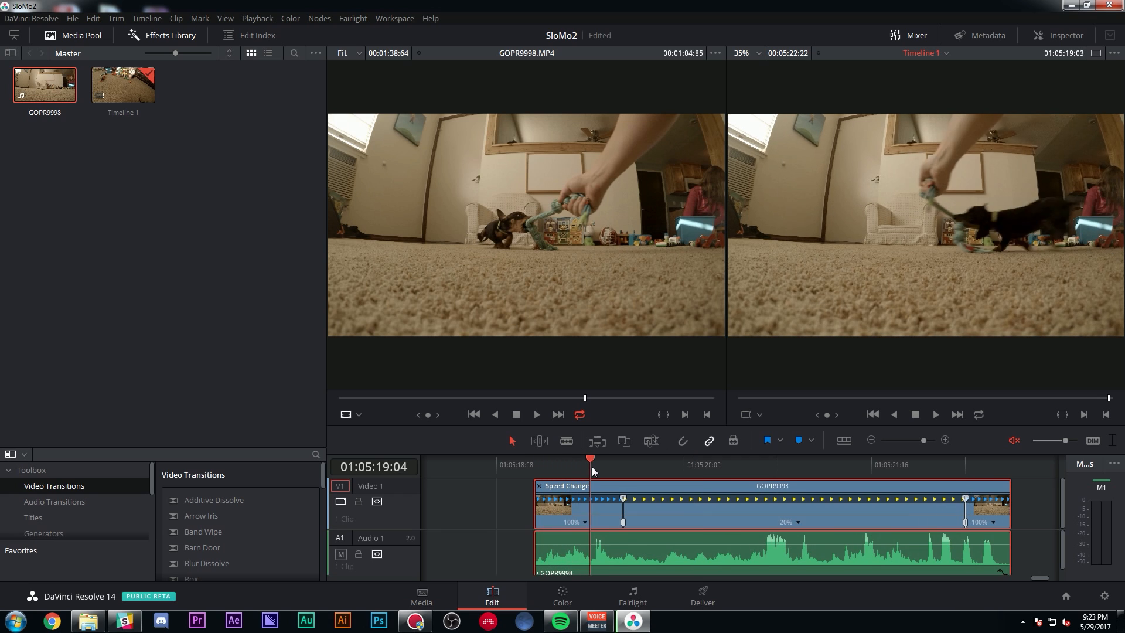
pyautogui.click(824, 464)
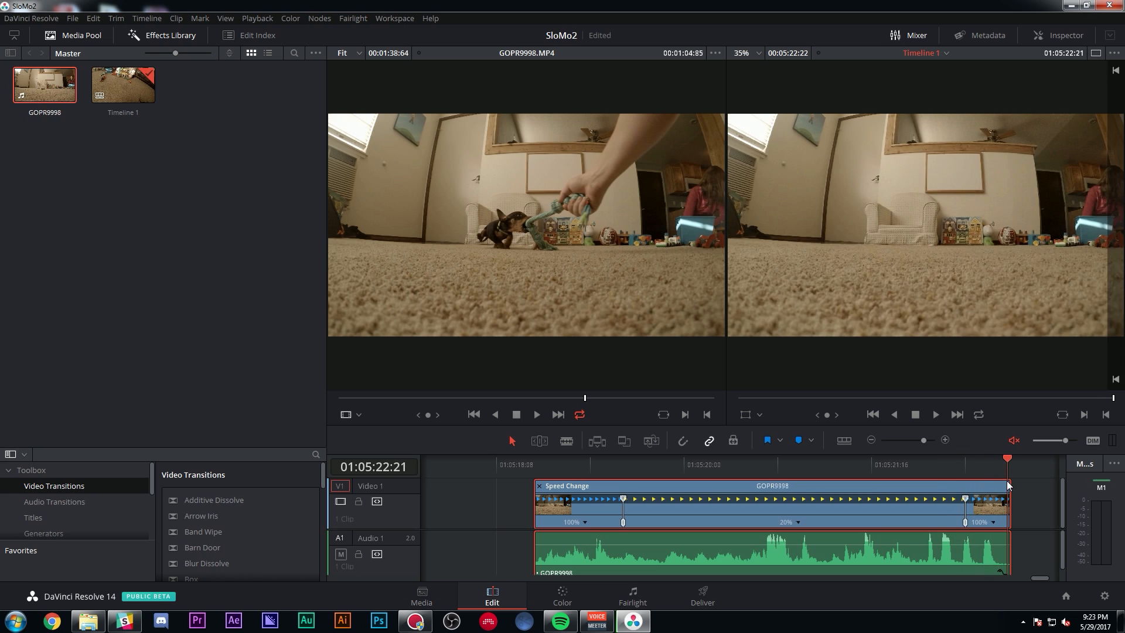
pyautogui.click(534, 464)
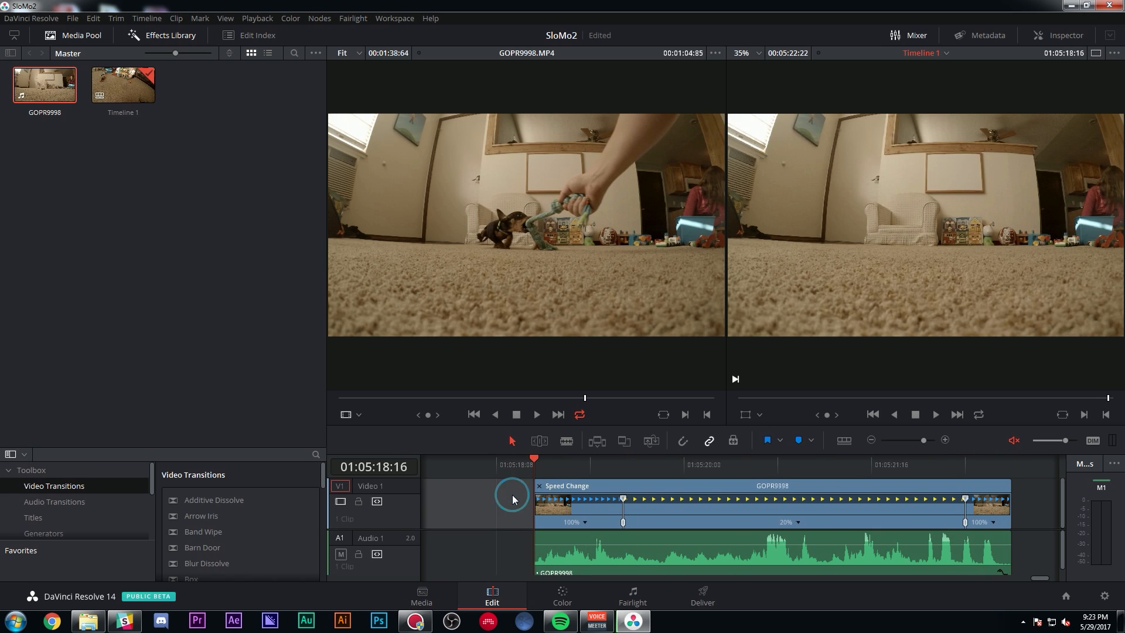